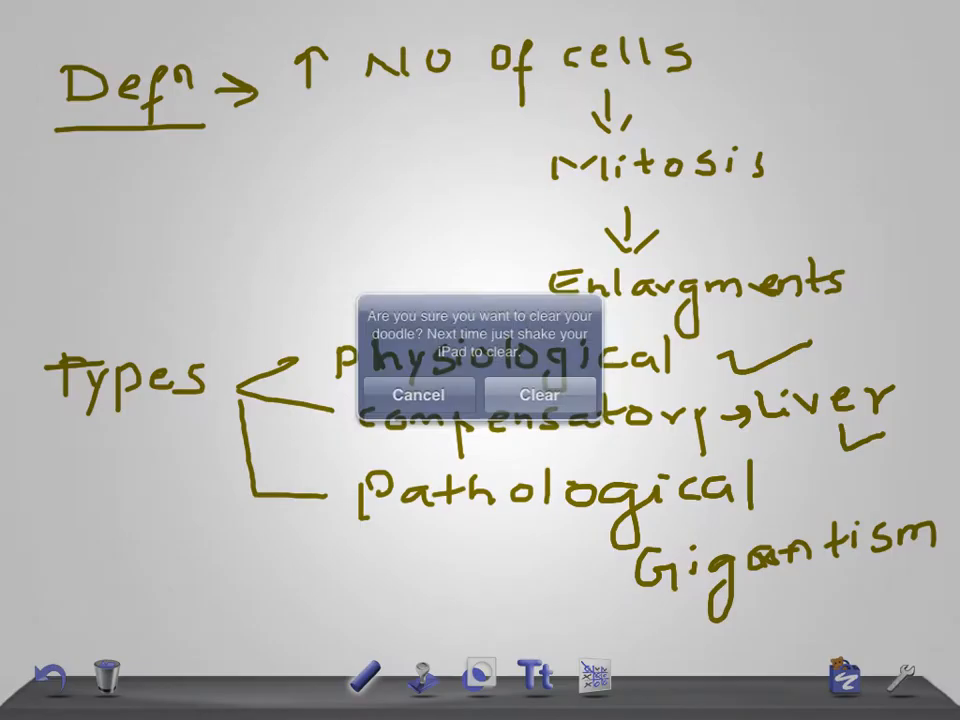
Step: Confirm clearing the old hypertrophy notes so the board is blank for the new title
{"action": "left_click", "coordinate": [540, 396]}
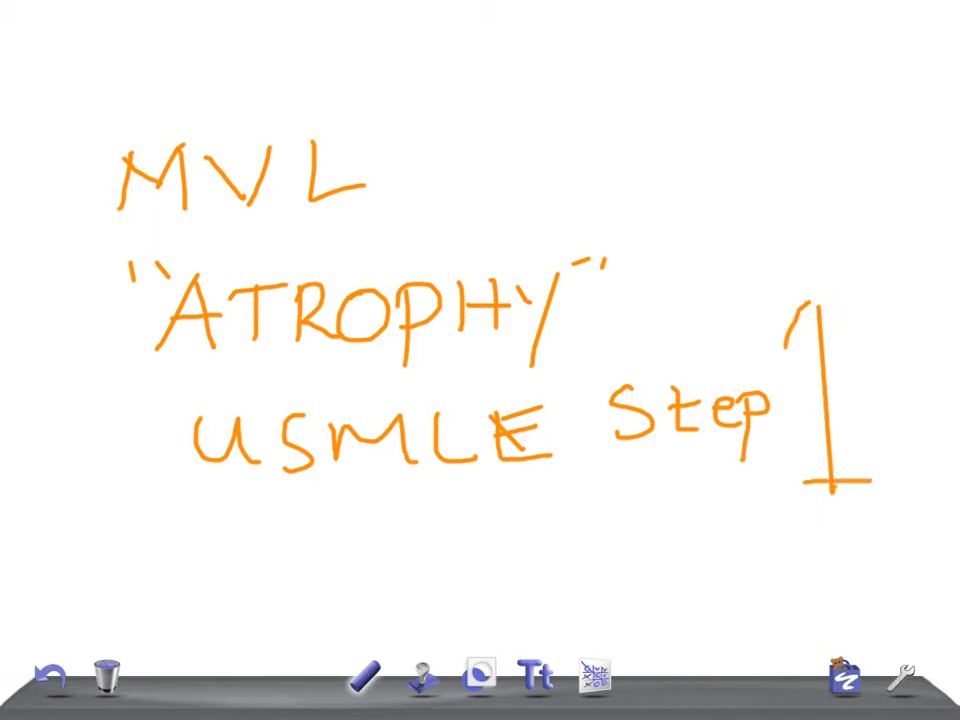
Step: Draw an orange staircase of rising steps under the title, ending with a vertical drop
{"action": "left_click_drag", "start_coordinate": [216, 620], "coordinate": [464, 536]}
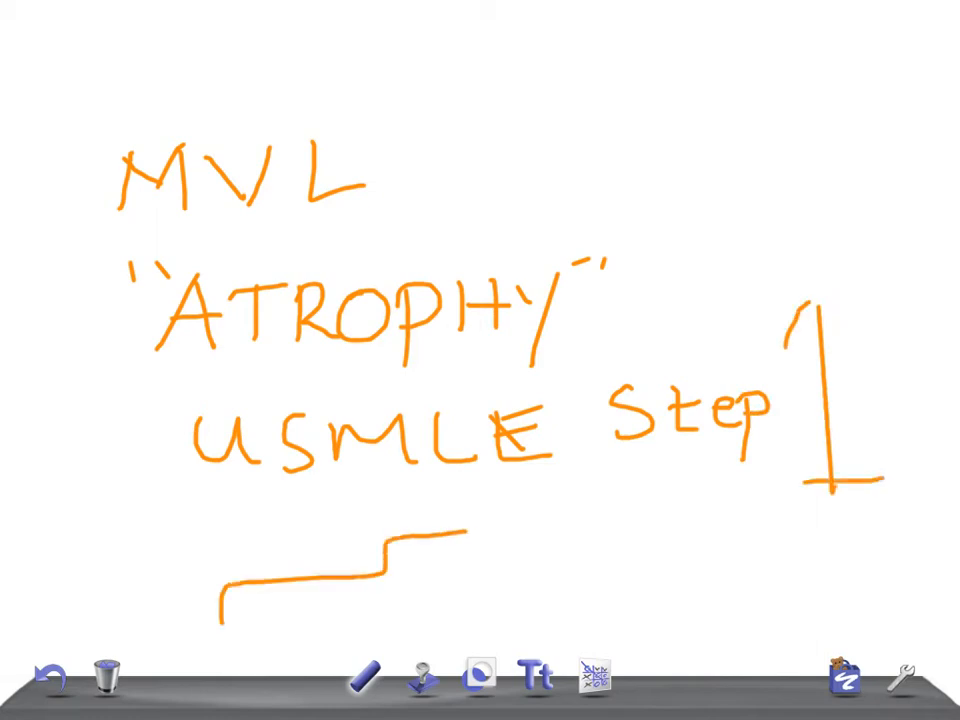
{"action": "left_click_drag", "start_coordinate": [470, 544], "coordinate": [576, 490]}
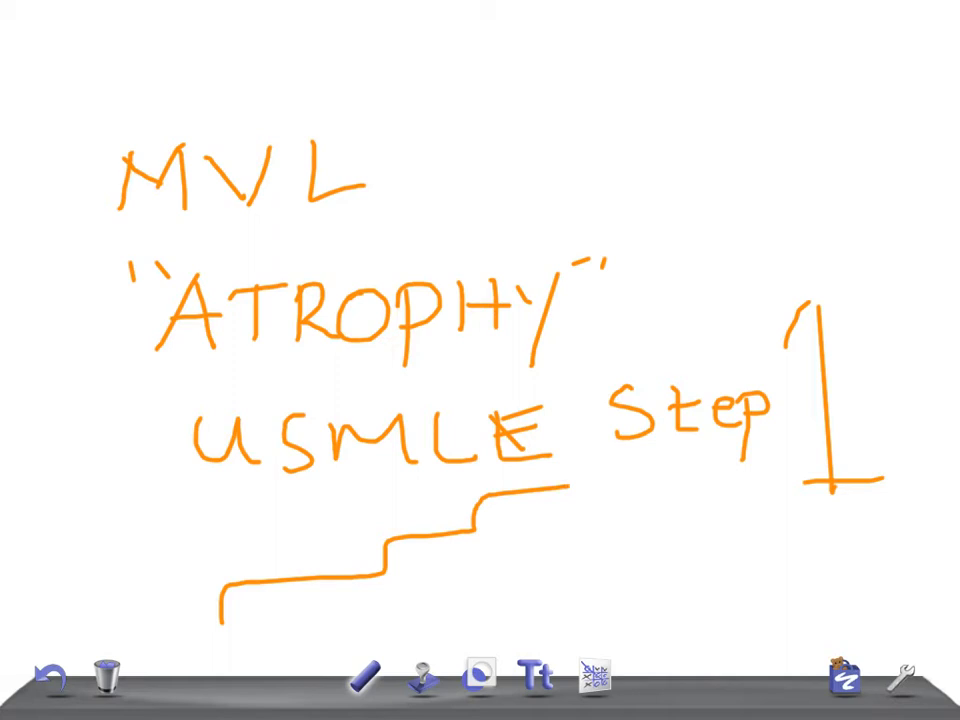
{"action": "left_click_drag", "start_coordinate": [582, 470], "coordinate": [580, 600]}
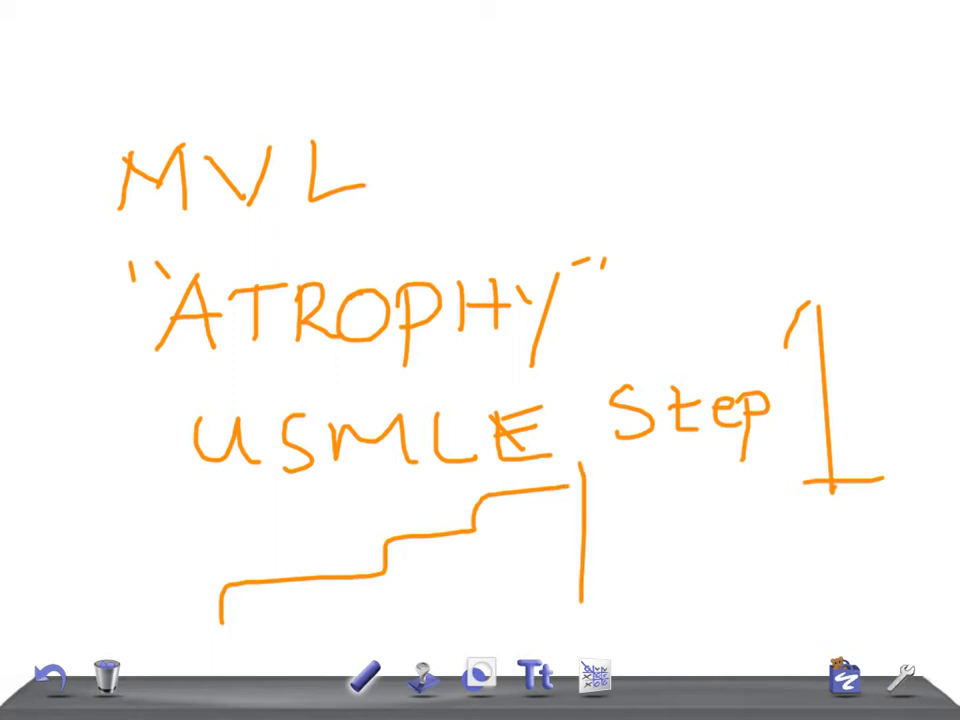